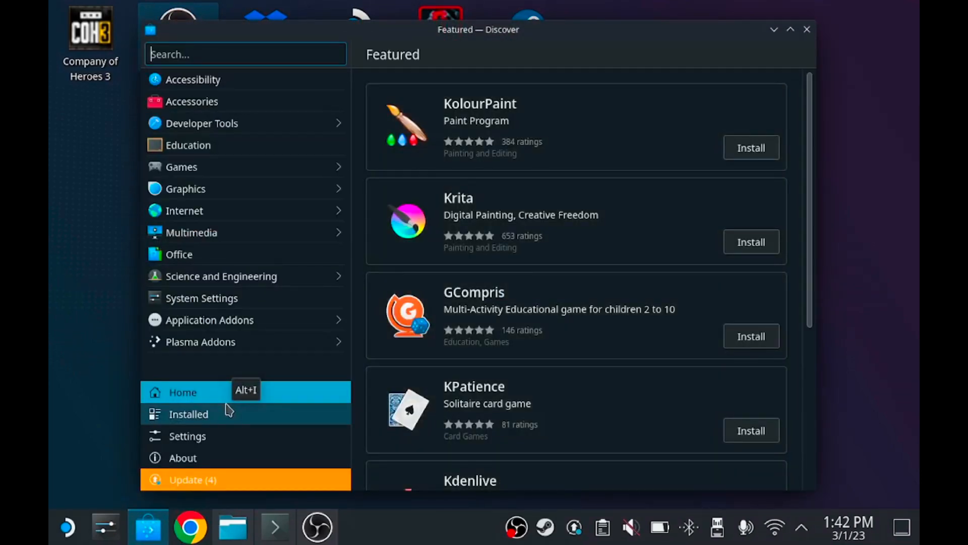
# Search Discover for "chrome" and confirm Google Chrome is already installed
pyautogui.write('c')
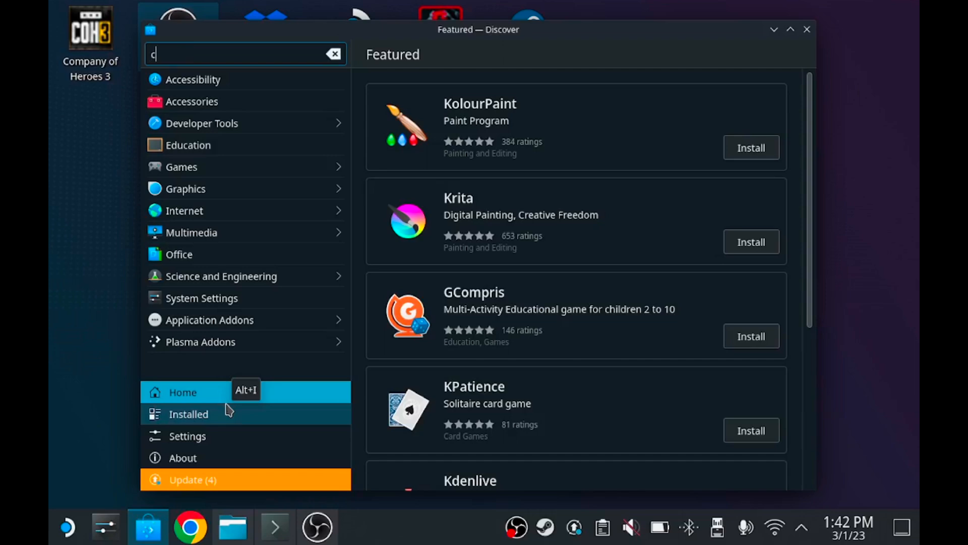
pyautogui.write('hro')
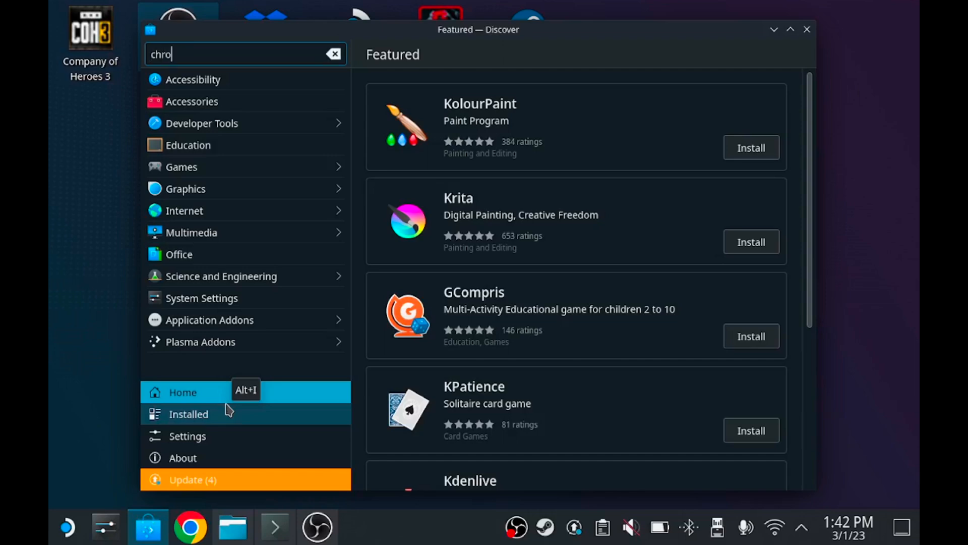
pyautogui.write('me')
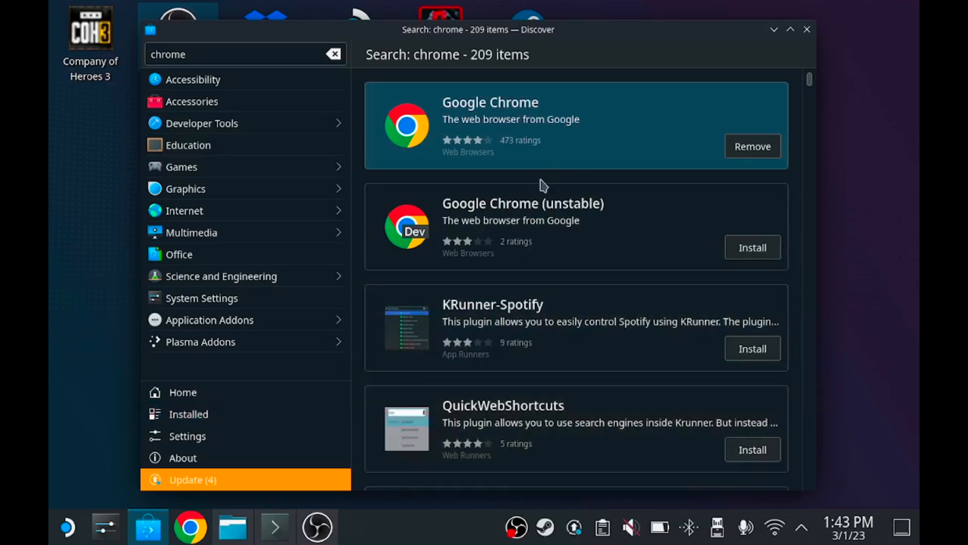
pyautogui.moveTo(702, 99)
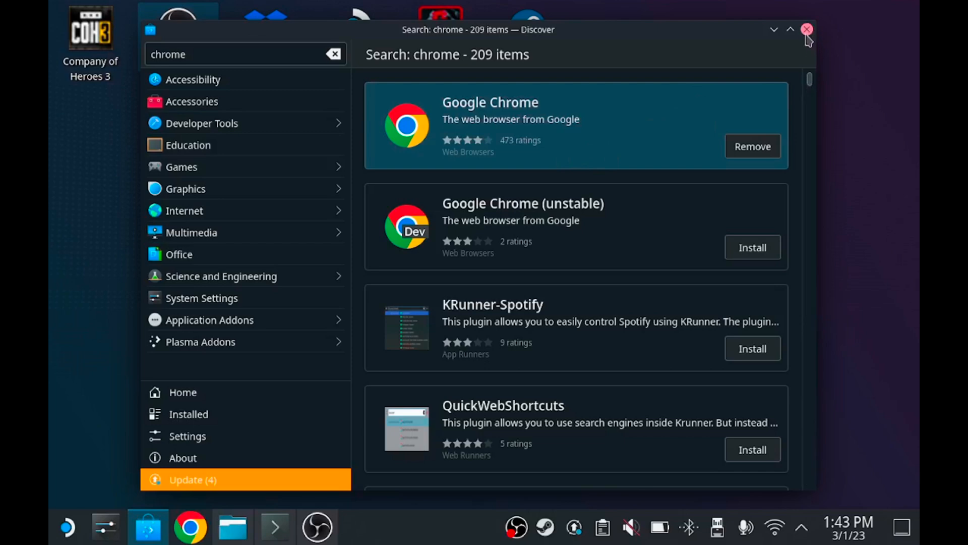
# Close Discover and search the application launcher for "term" to find Konsole
pyautogui.click(806, 30)
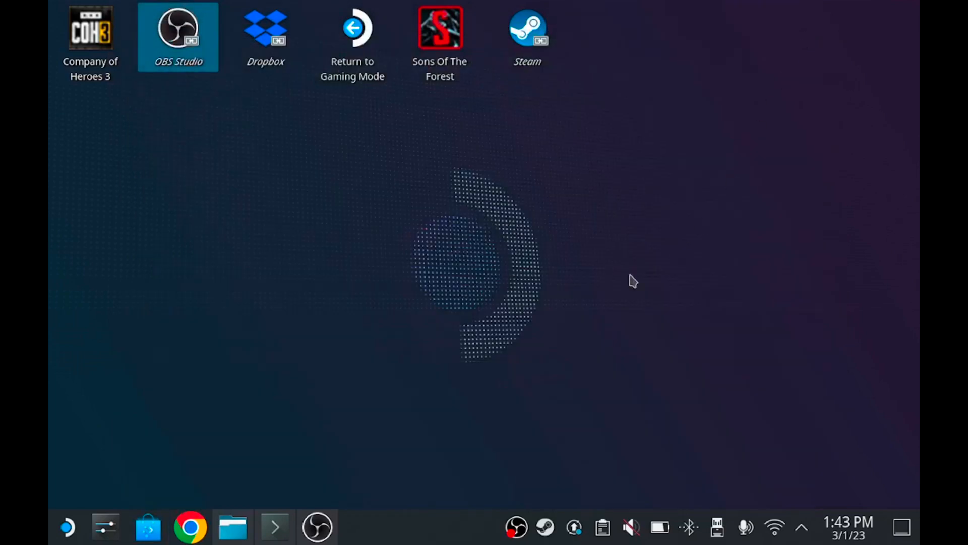
pyautogui.moveTo(170, 465)
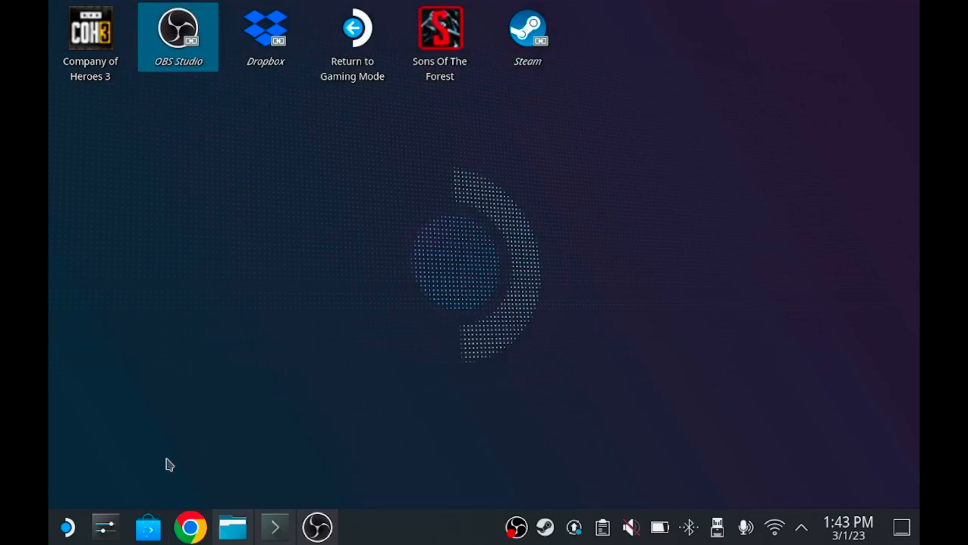
pyautogui.click(67, 526)
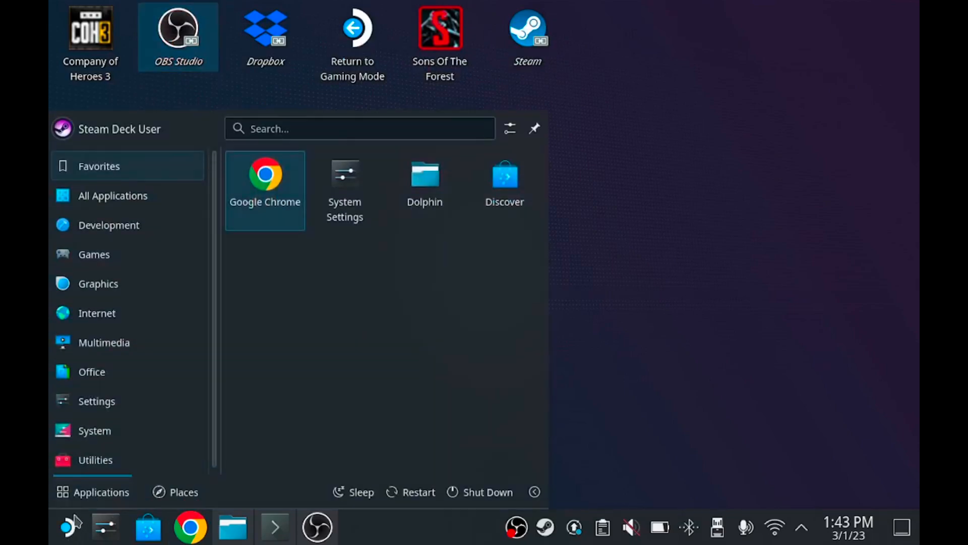
pyautogui.click(95, 459)
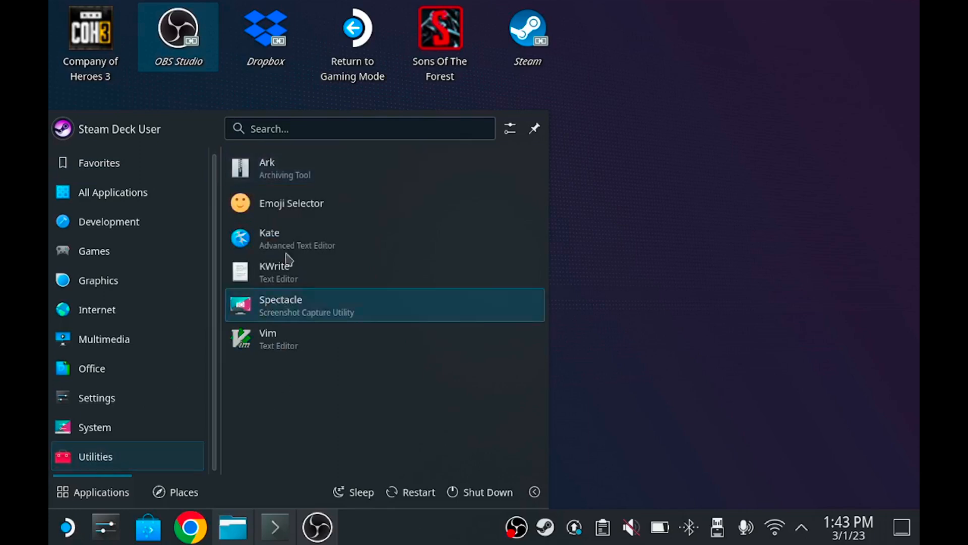
pyautogui.click(360, 128)
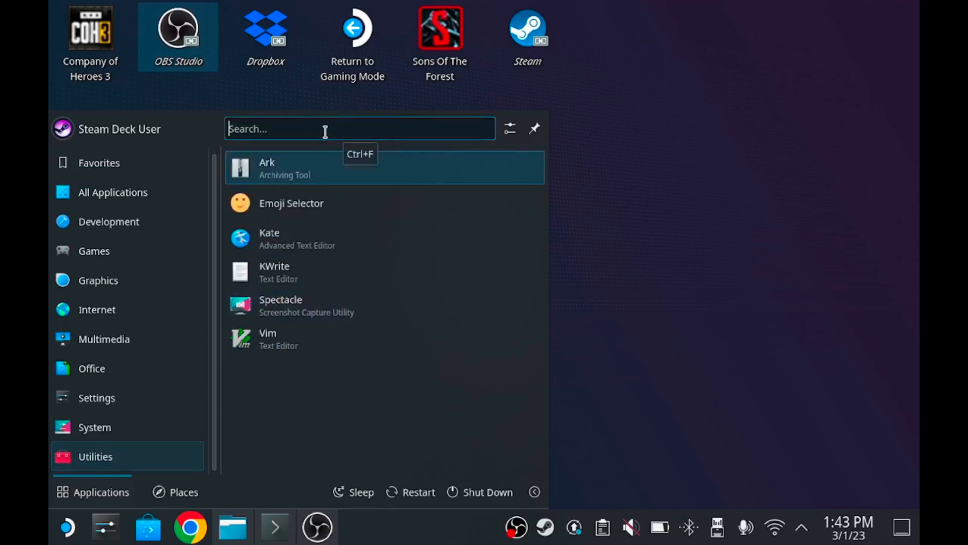
pyautogui.write('t')
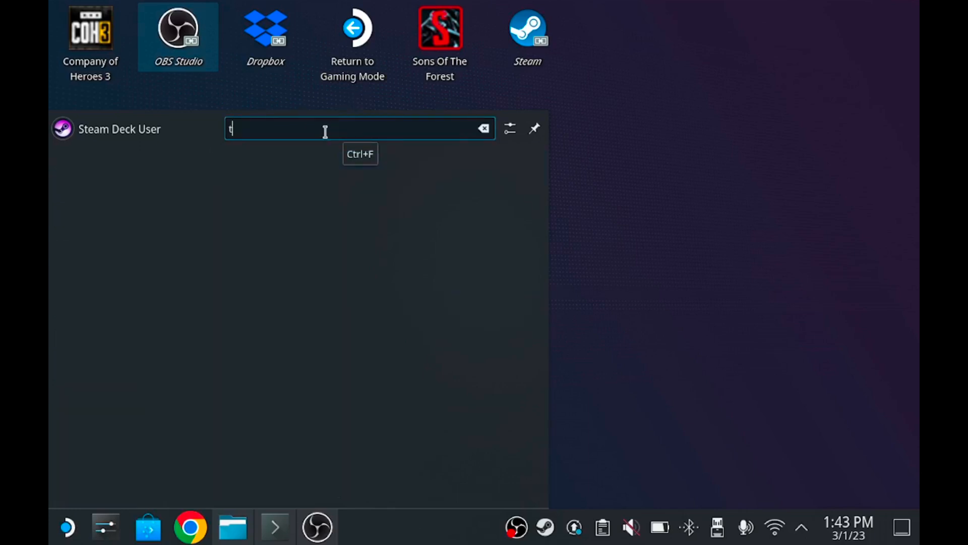
pyautogui.write('erm')
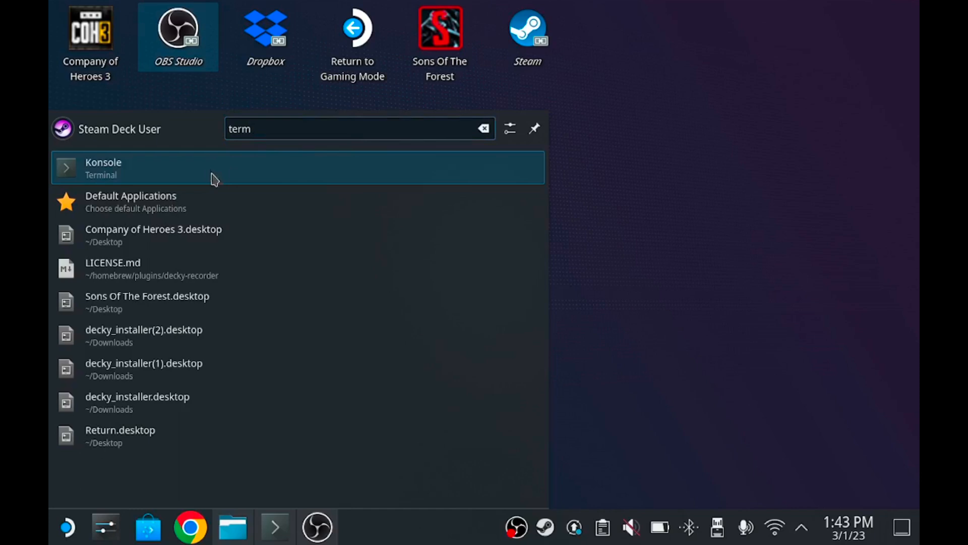
pyautogui.moveTo(134, 171)
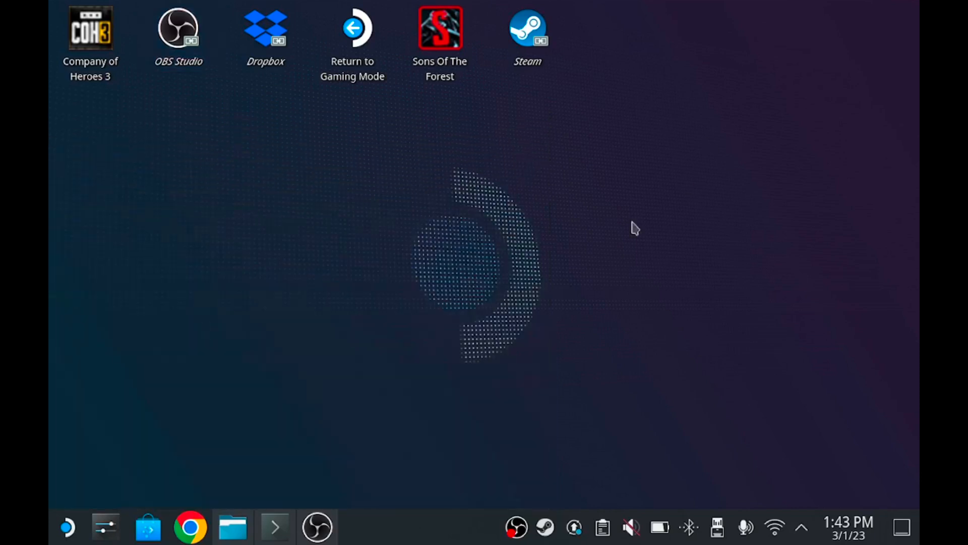
# Open the Konsole terminal from the taskbar
pyautogui.click(275, 527)
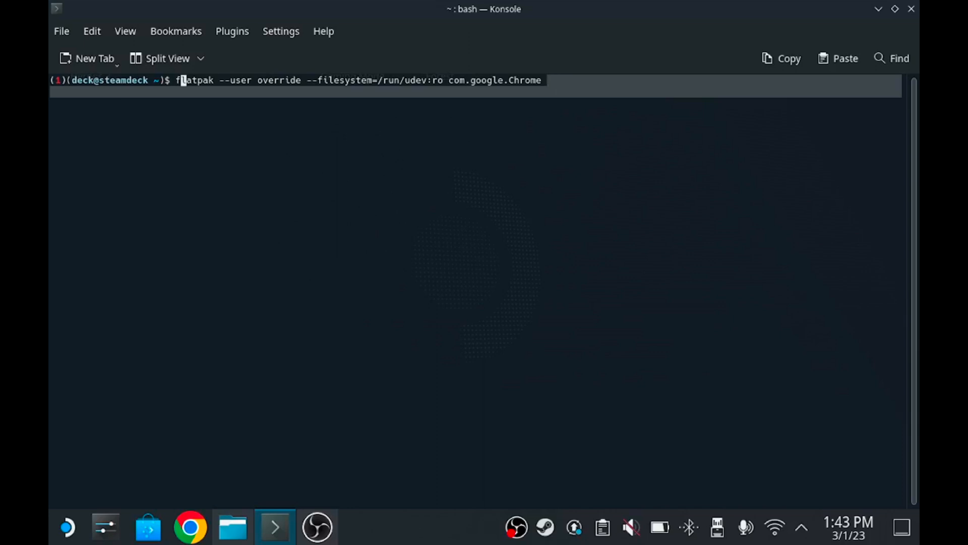
pyautogui.moveTo(869, 11)
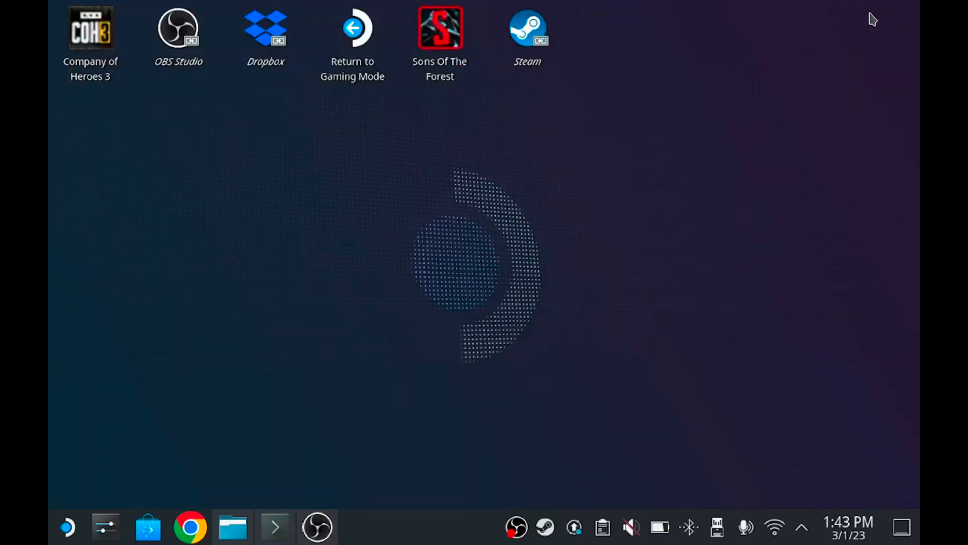
pyautogui.moveTo(326, 189)
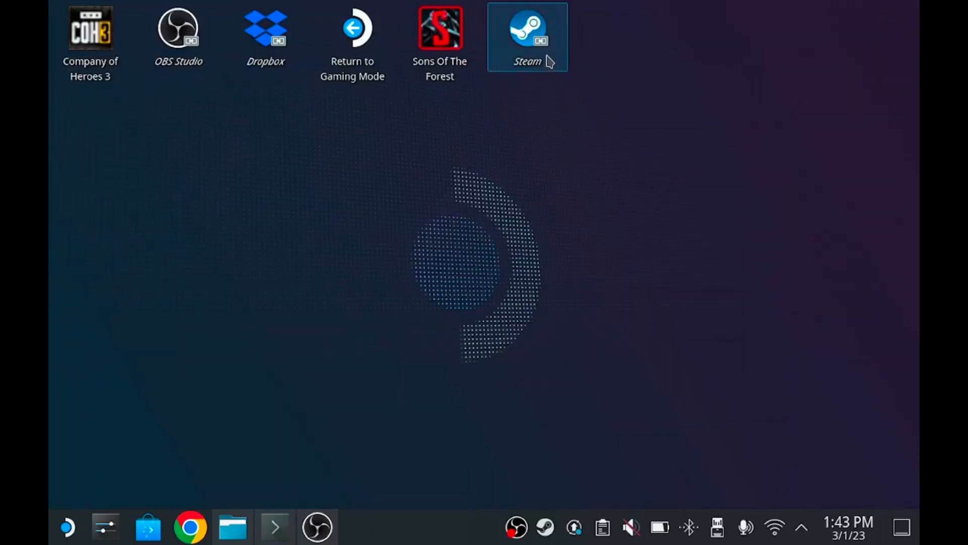
pyautogui.moveTo(522, 40)
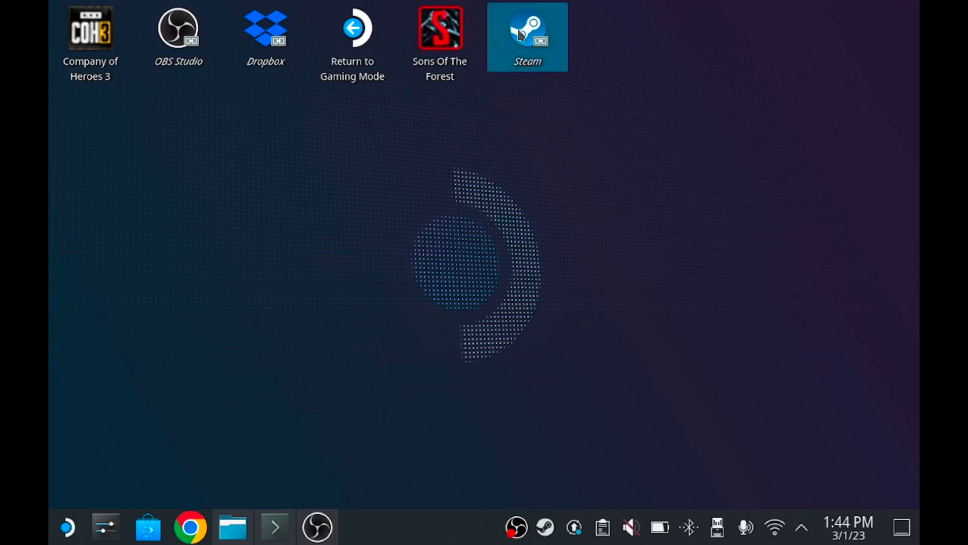
# Launch the Steam desktop client and show its Games menu
pyautogui.doubleClick(527, 28)
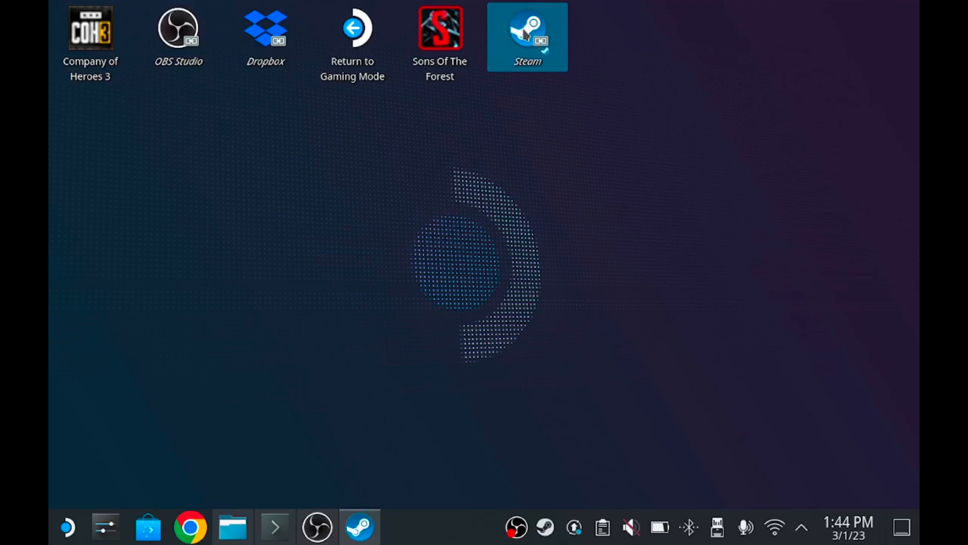
pyautogui.doubleClick(526, 27)
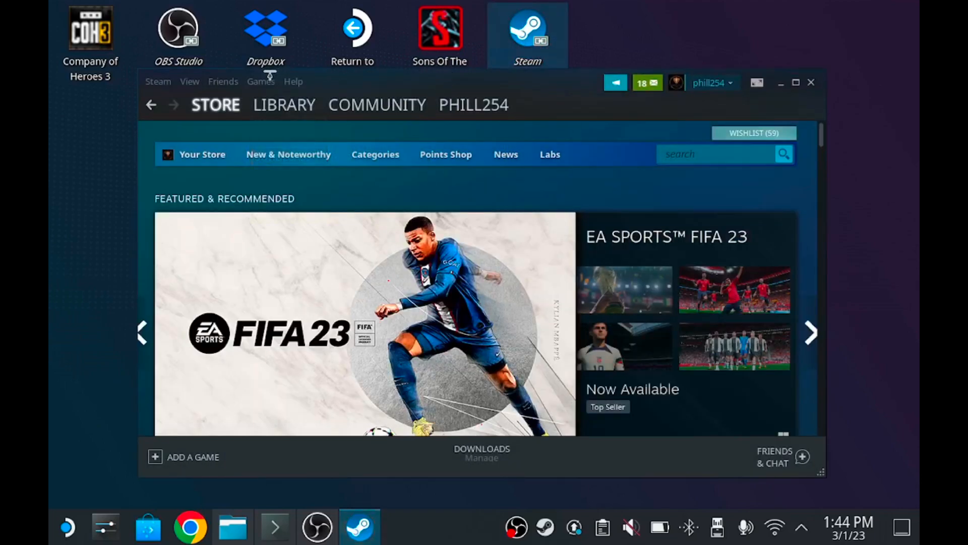
pyautogui.click(260, 81)
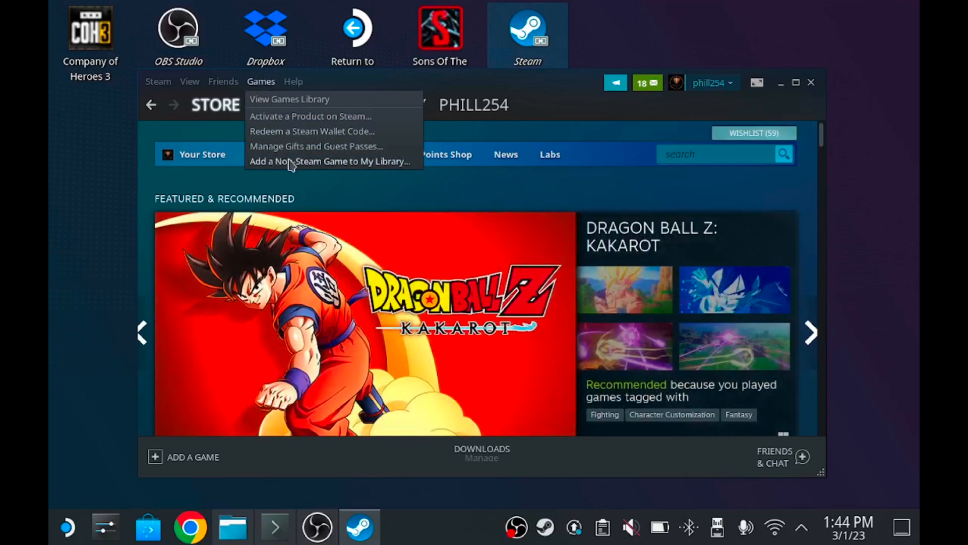
pyautogui.click(328, 161)
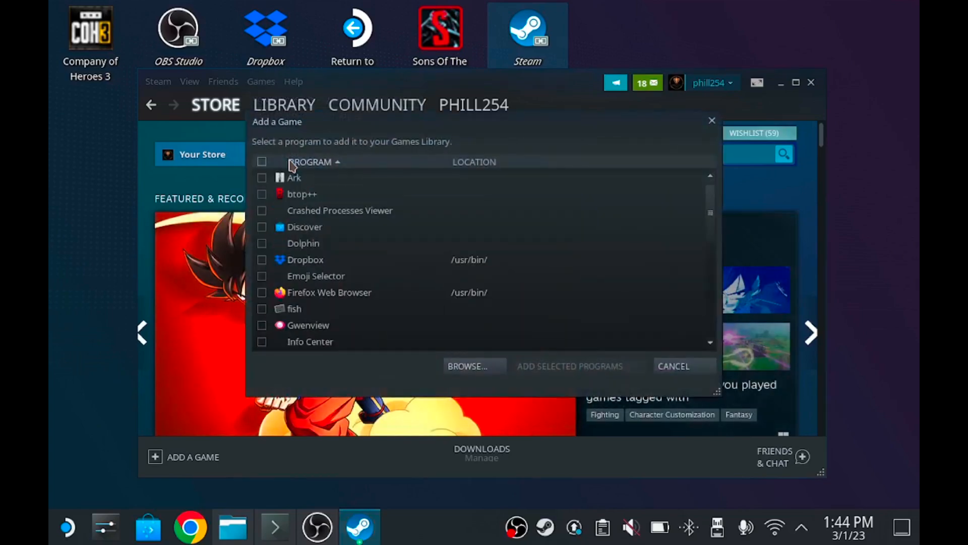
pyautogui.moveTo(333, 244)
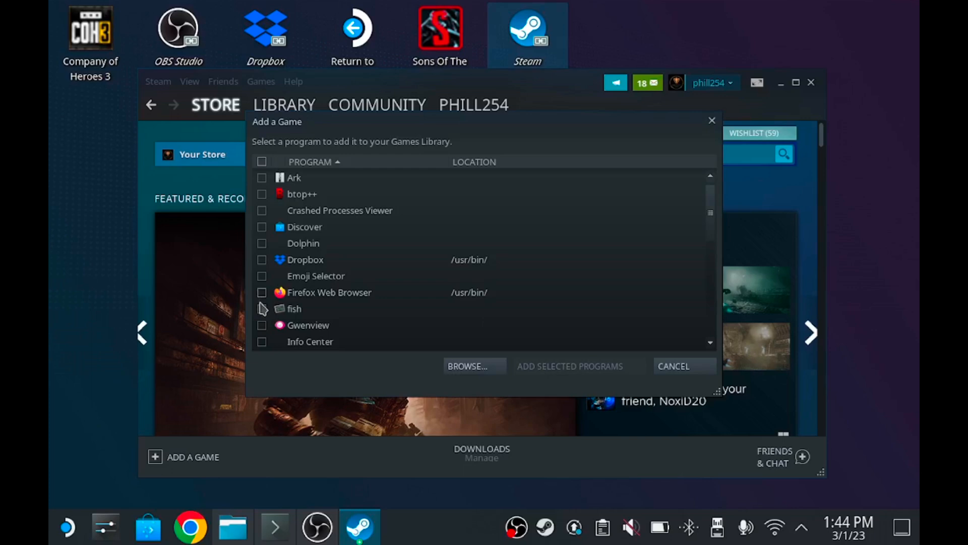
pyautogui.click(261, 292)
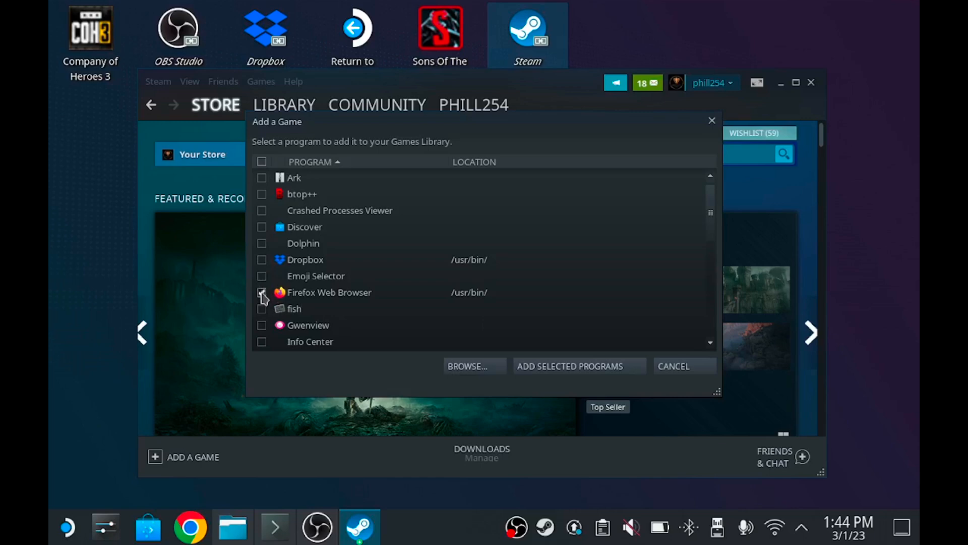
pyautogui.click(262, 292)
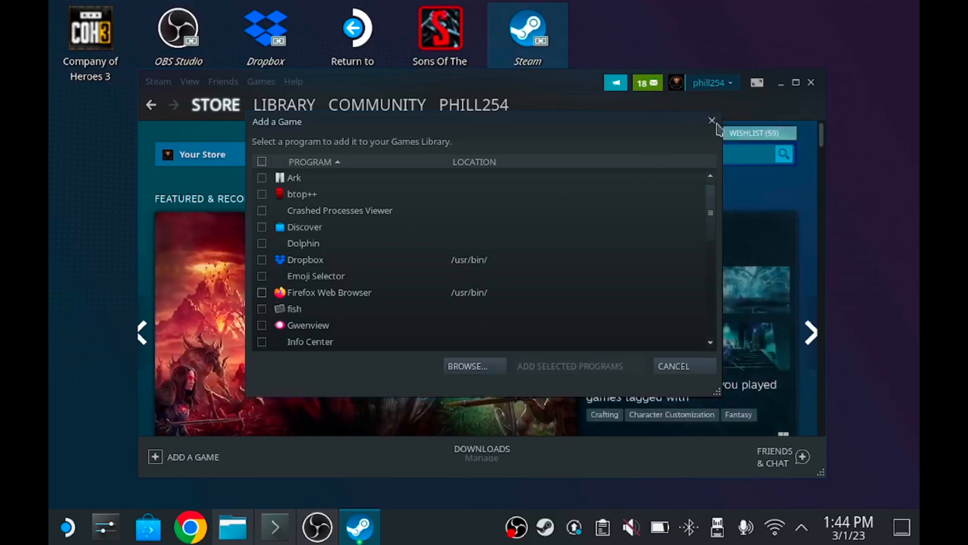
pyautogui.click(711, 121)
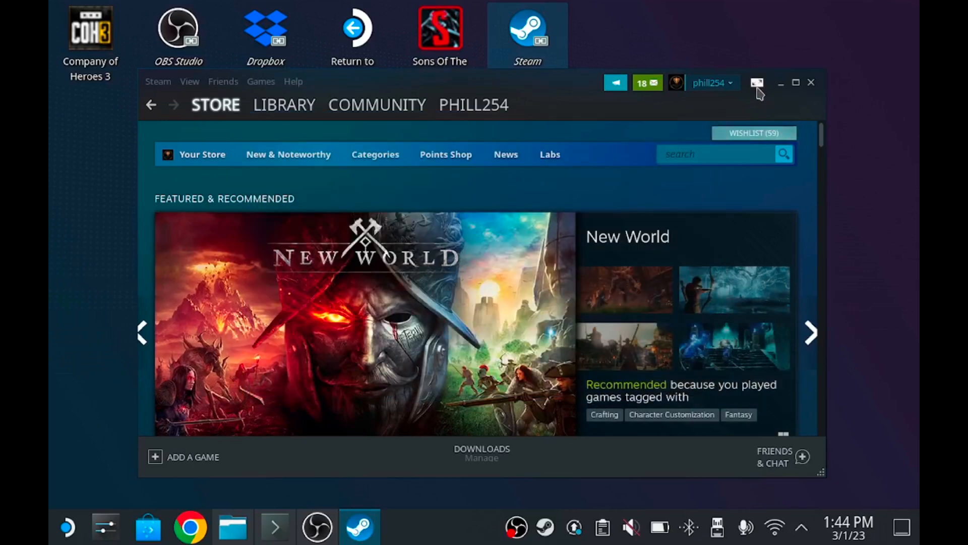
# In Gaming Mode, open Google Chrome's controller settings and check its Gamepad With Joystick Trackpad layout
pyautogui.click(757, 82)
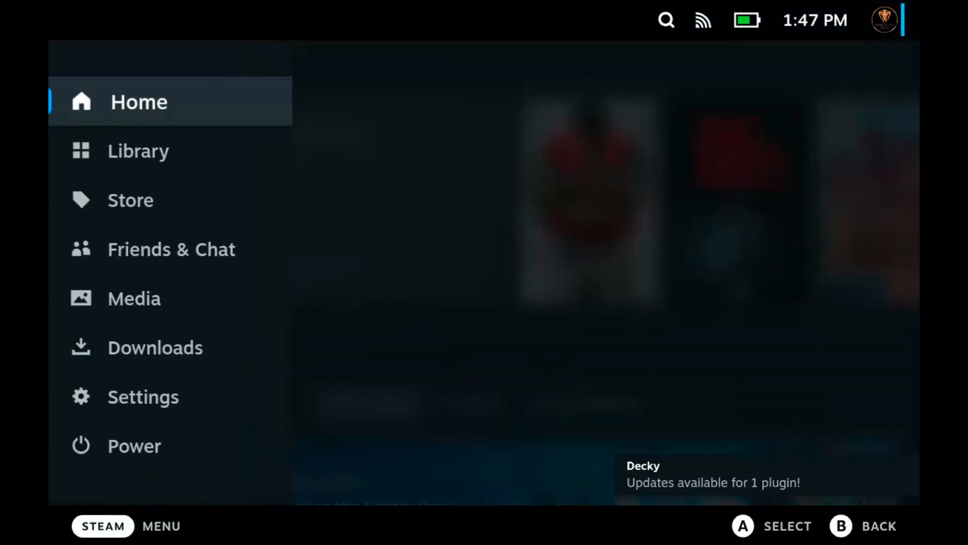
pyautogui.click(137, 151)
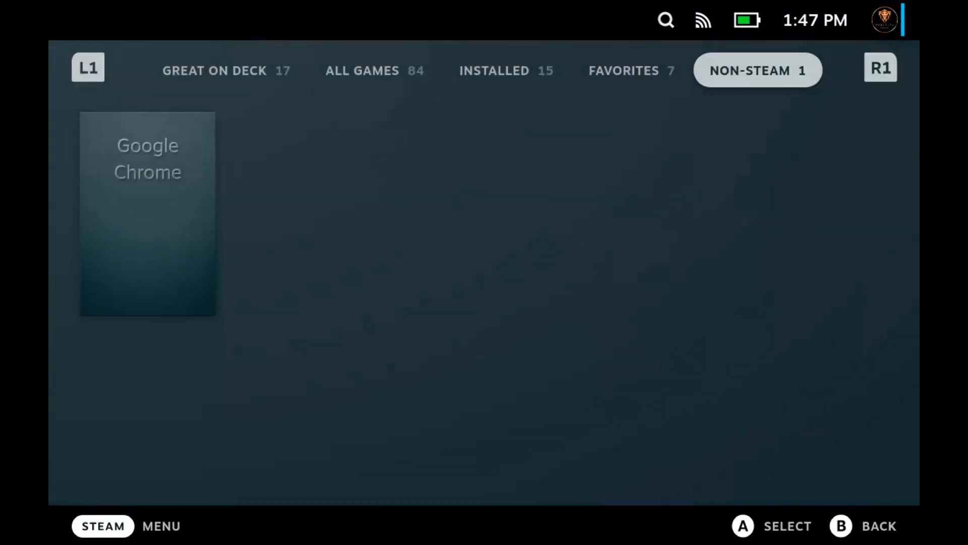
pyautogui.click(665, 20)
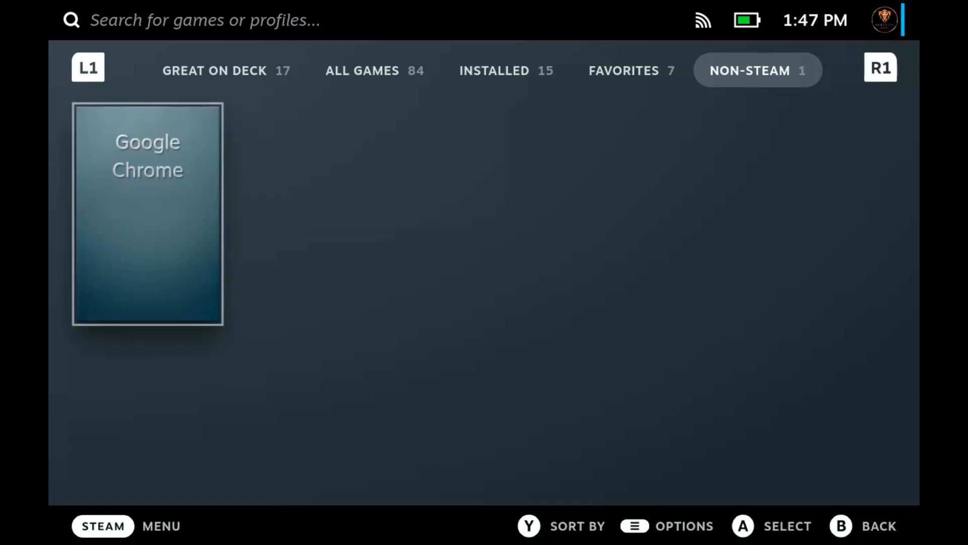
pyautogui.click(148, 213)
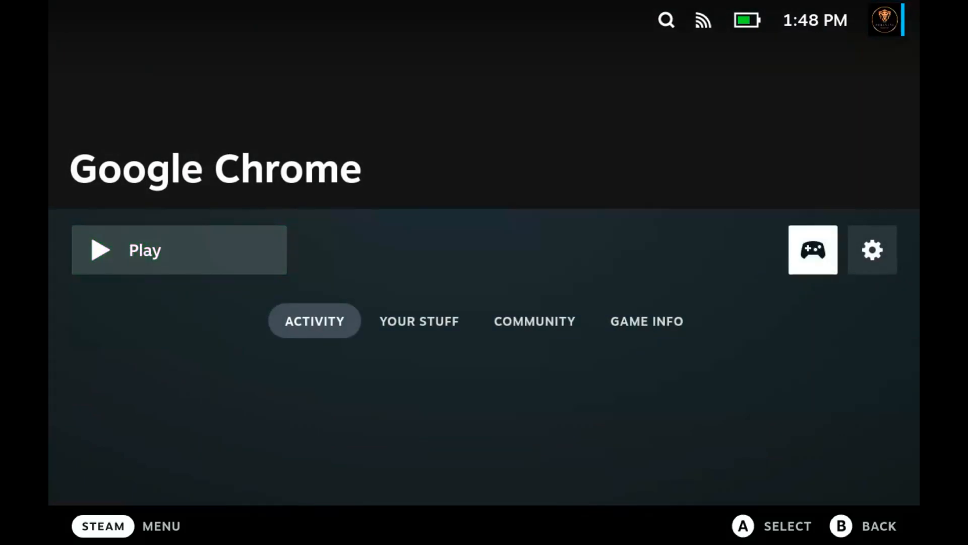
pyautogui.click(812, 249)
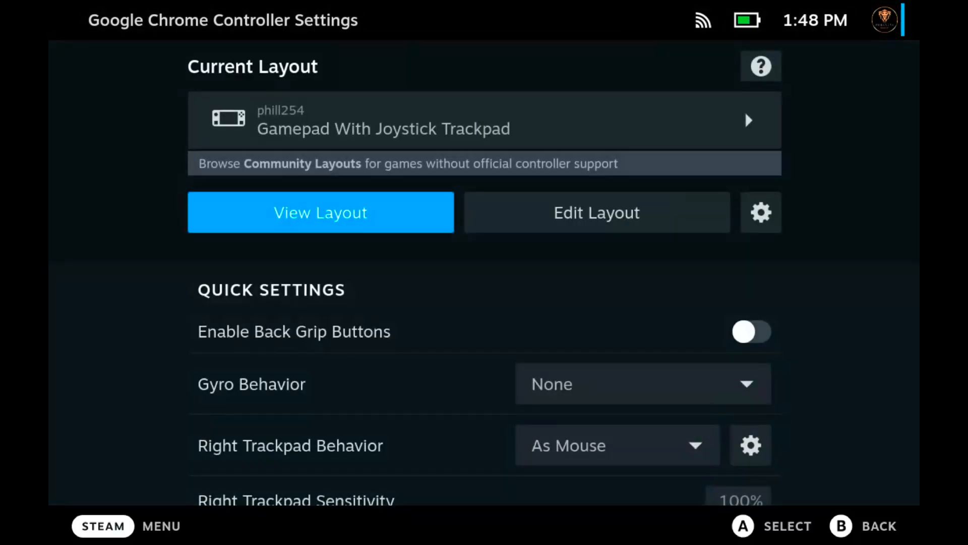
pyautogui.click(484, 120)
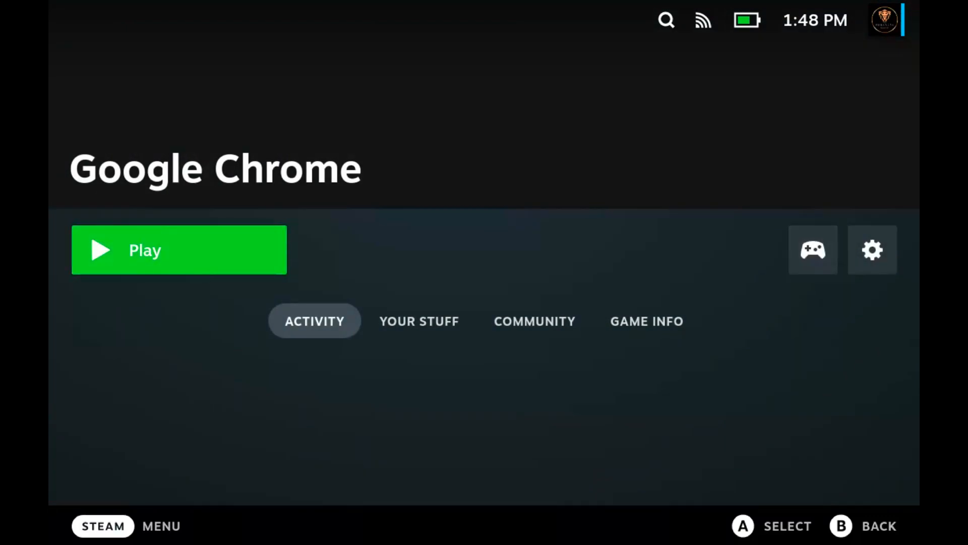
# Press Play on Google Chrome in the Steam library
pyautogui.click(178, 250)
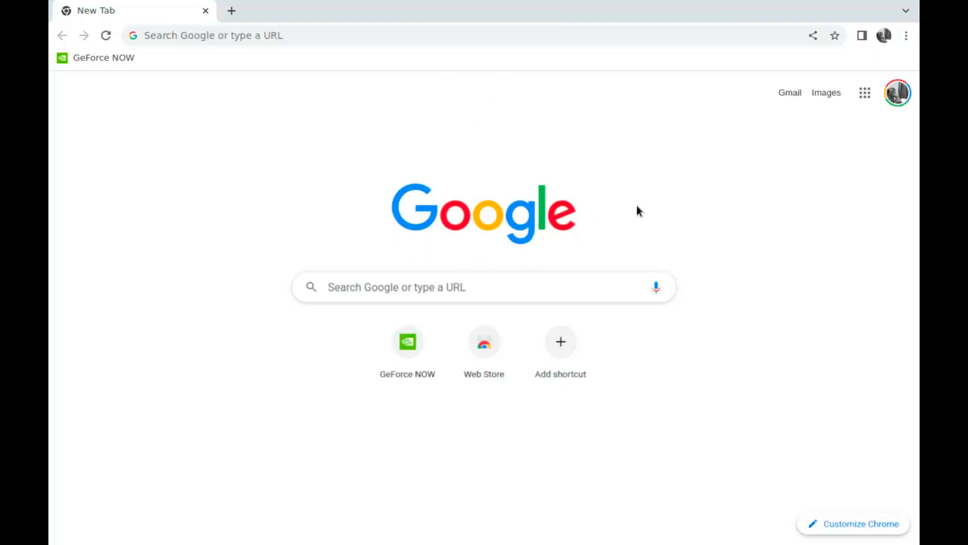
pyautogui.moveTo(481, 122)
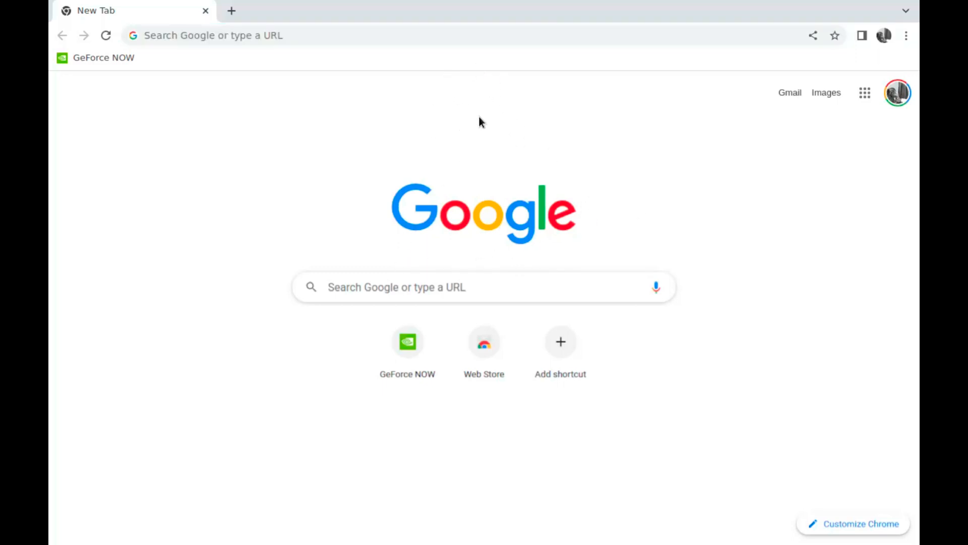
pyautogui.moveTo(447, 152)
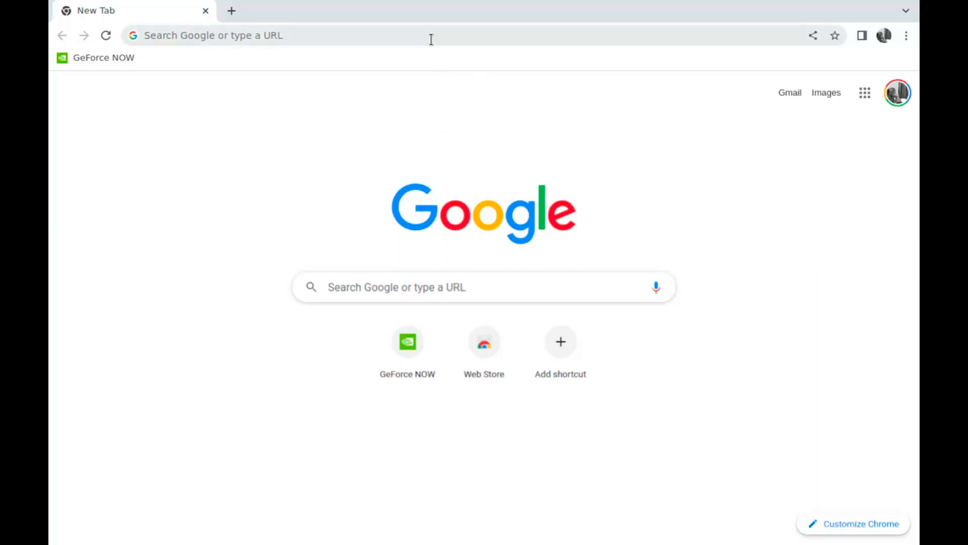
pyautogui.moveTo(408, 275)
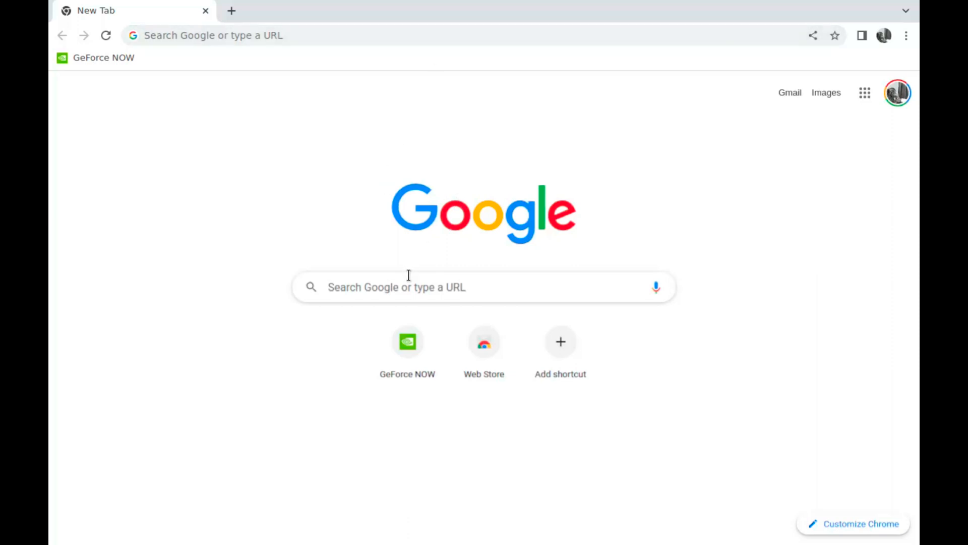
pyautogui.moveTo(283, 189)
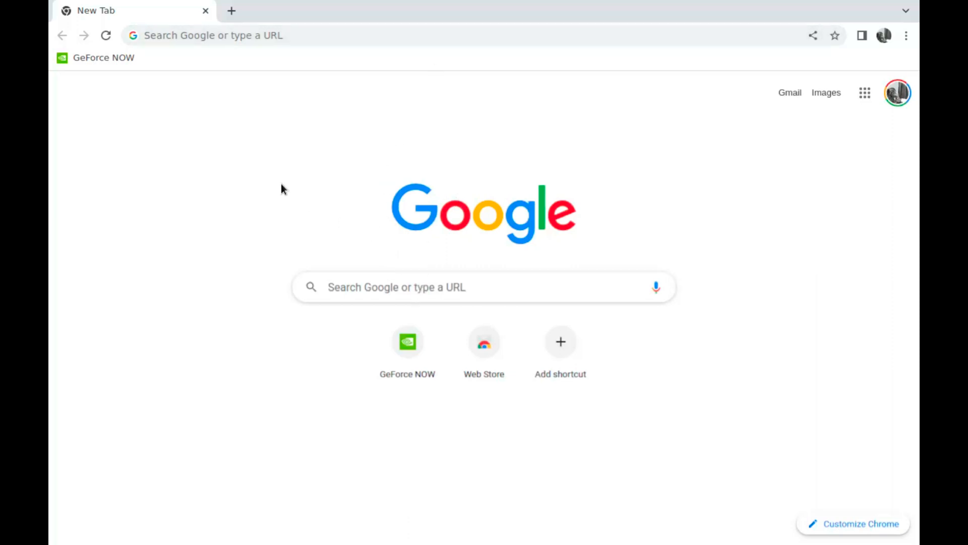
pyautogui.moveTo(170, 104)
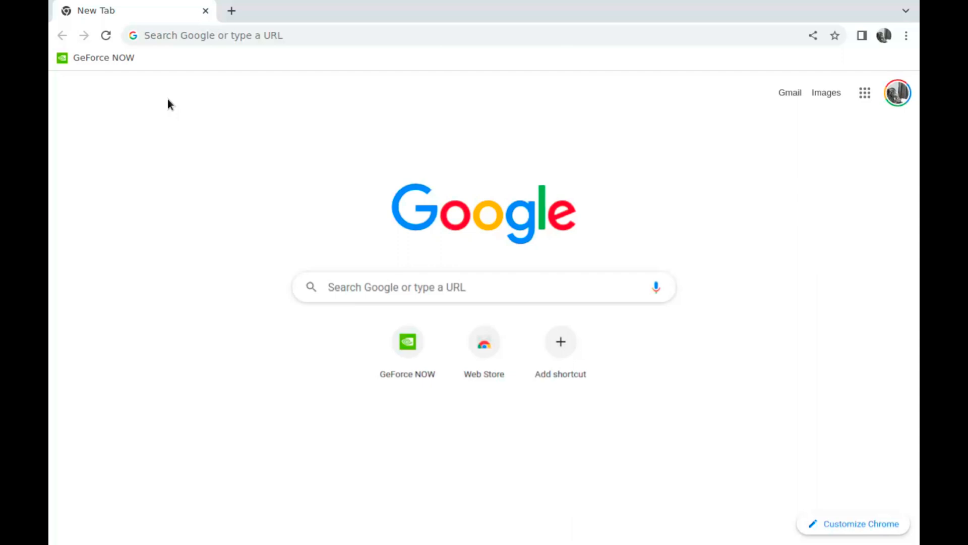
pyautogui.moveTo(103, 58)
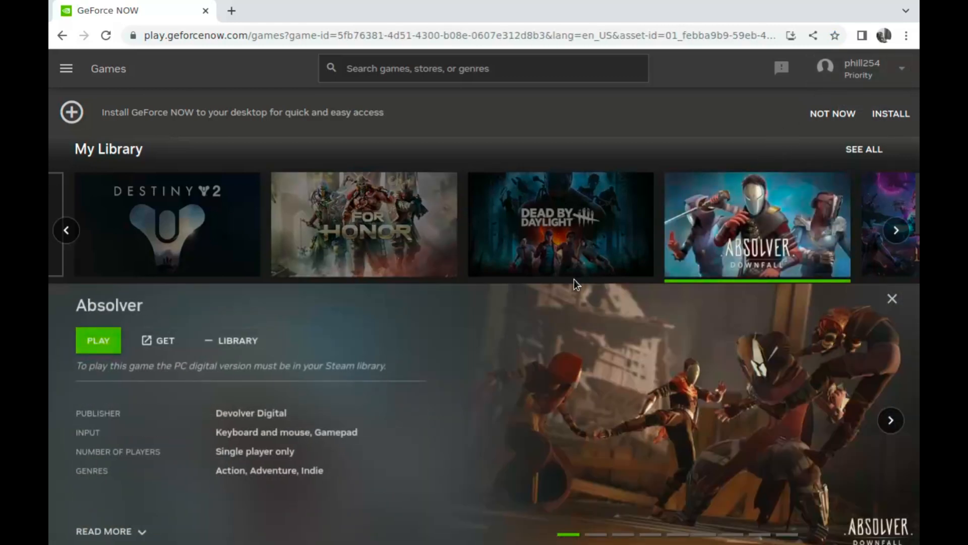
# Preview For Honor and Destiny 2, then open the full 22-game My Library list
pyautogui.click(363, 224)
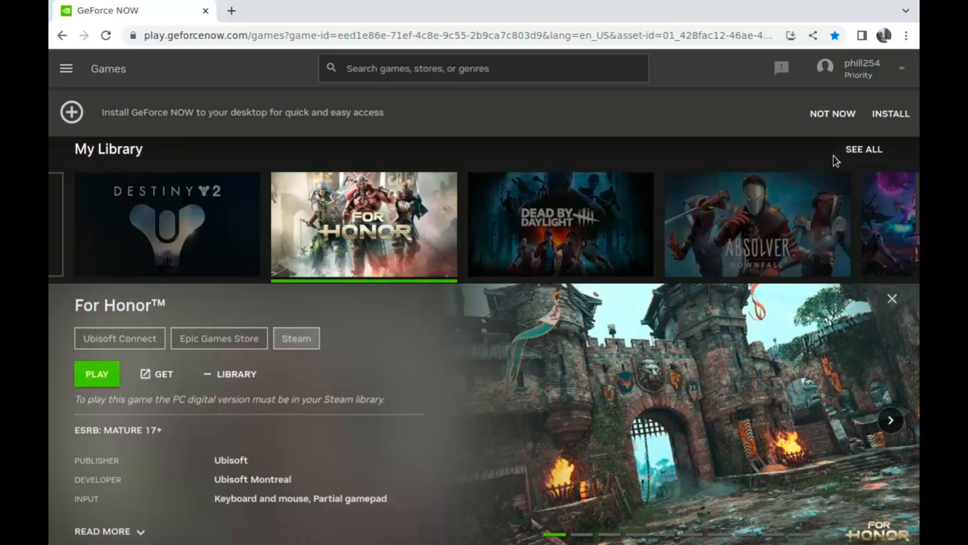
pyautogui.moveTo(212, 141)
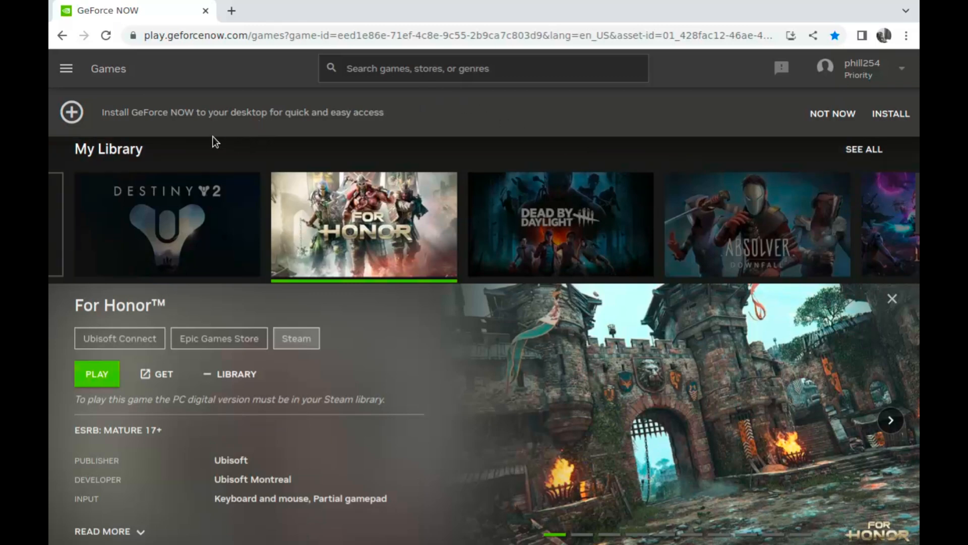
pyautogui.moveTo(66, 68)
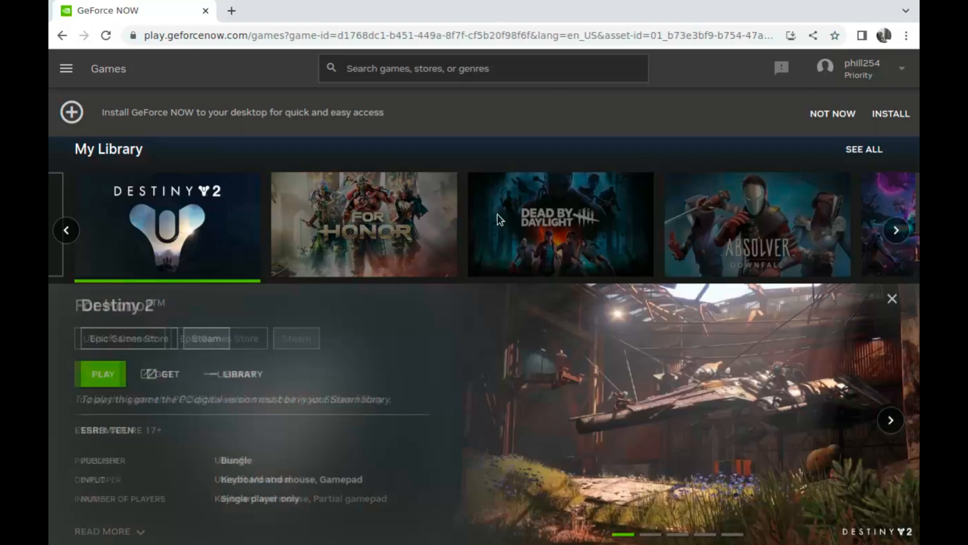
pyautogui.click(864, 149)
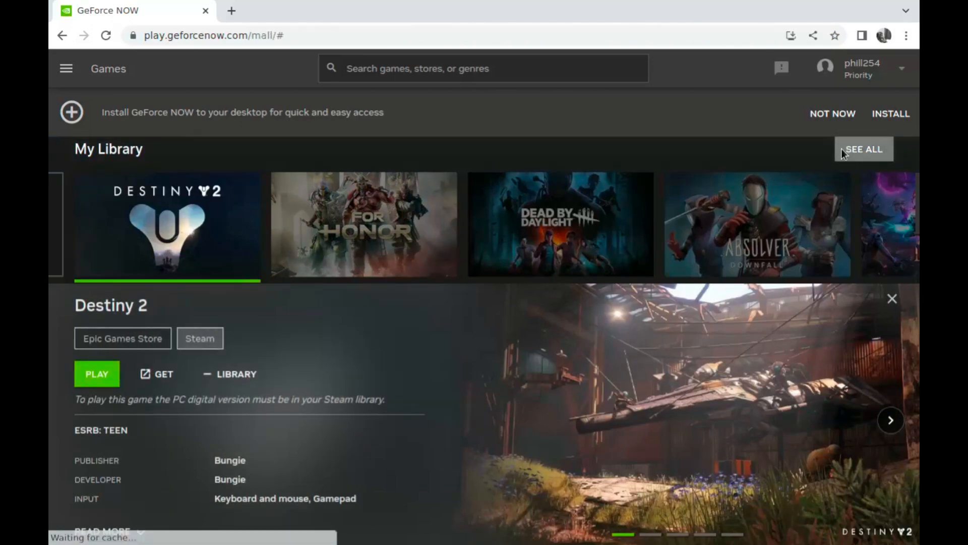
pyautogui.click(864, 149)
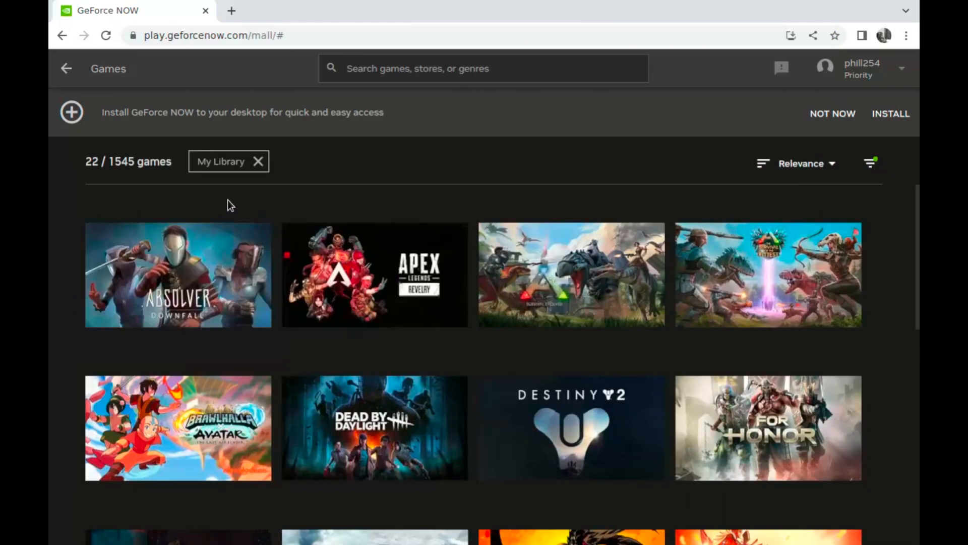
pyautogui.moveTo(220, 162)
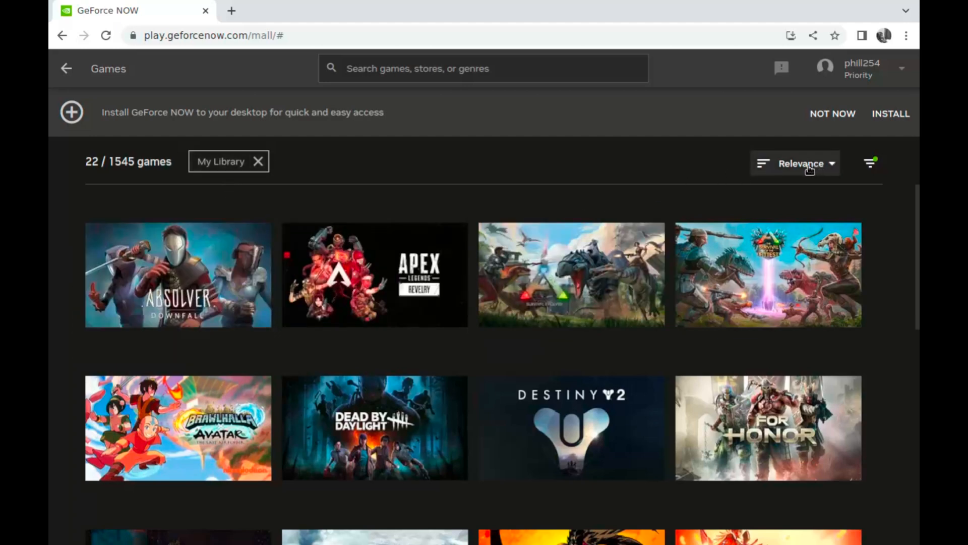
pyautogui.click(484, 68)
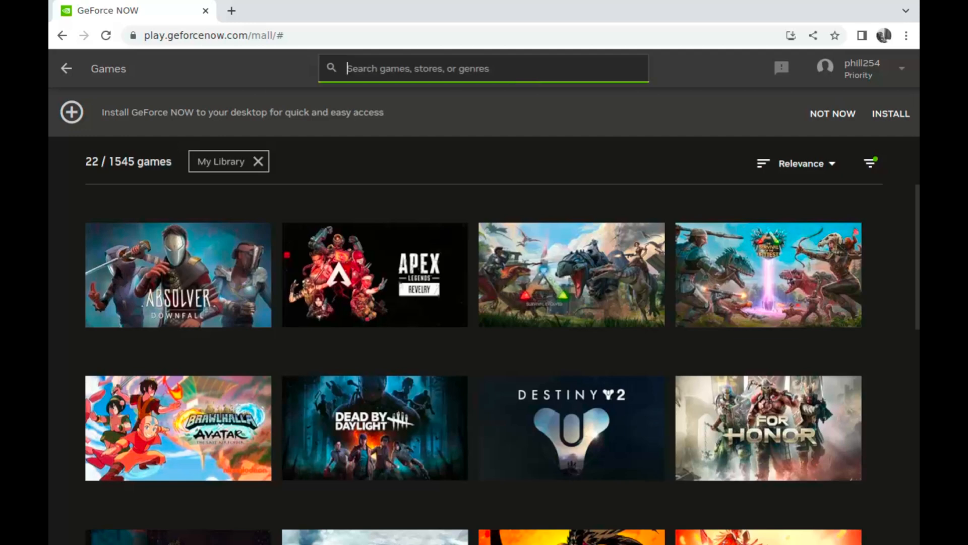
# Search the library for "des" and press PLAY on Destiny 2
pyautogui.write('des')
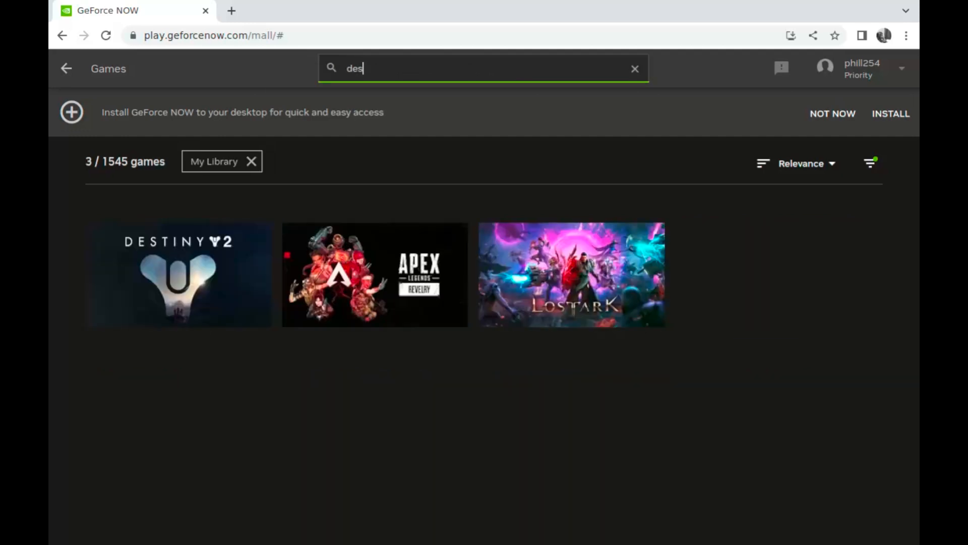
pyautogui.moveTo(179, 275)
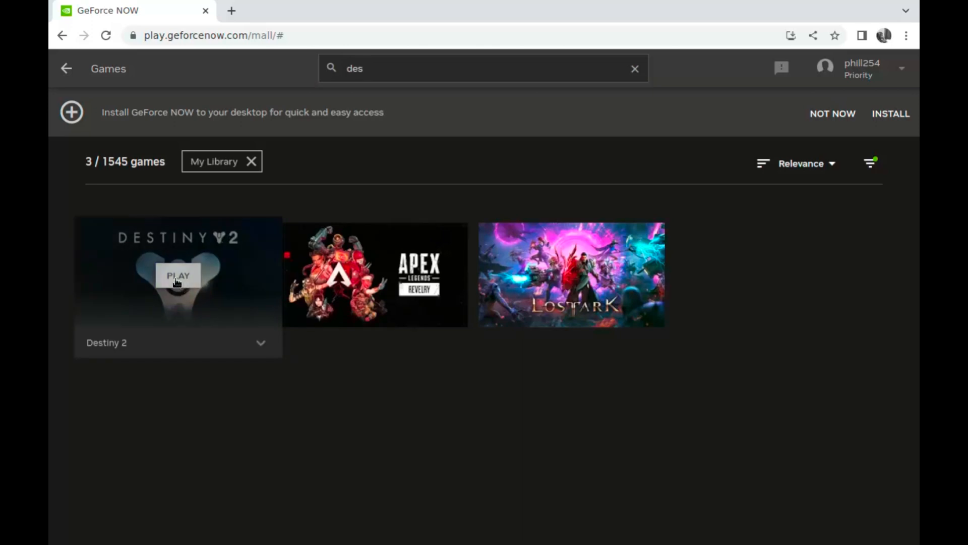
pyautogui.click(178, 275)
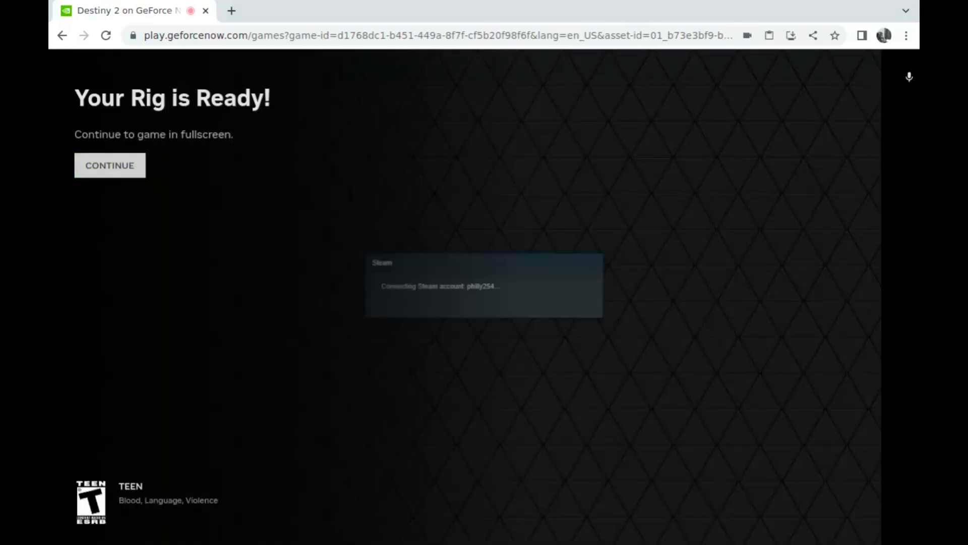
# Continue fullscreen from the rig-ready screen and accept the BattlEye notice
pyautogui.click(110, 165)
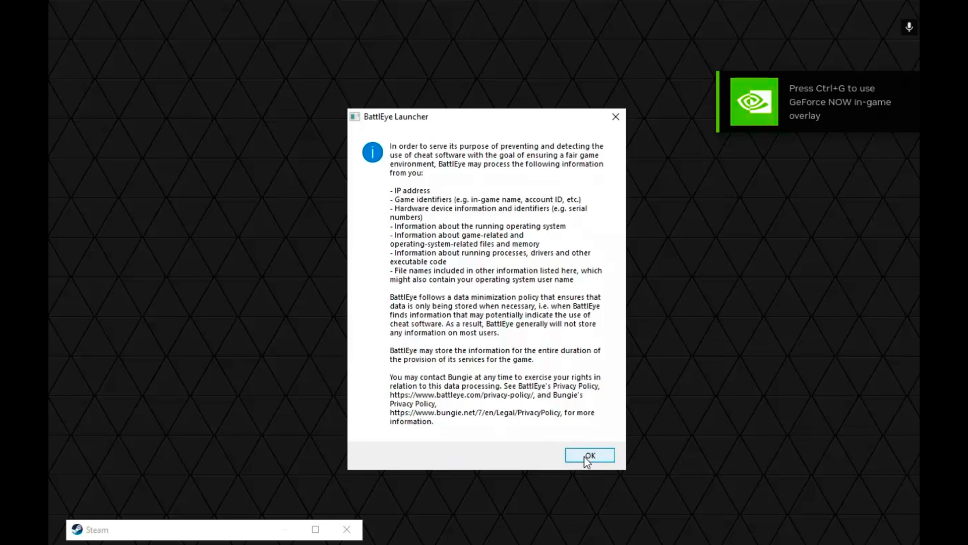
pyautogui.click(589, 455)
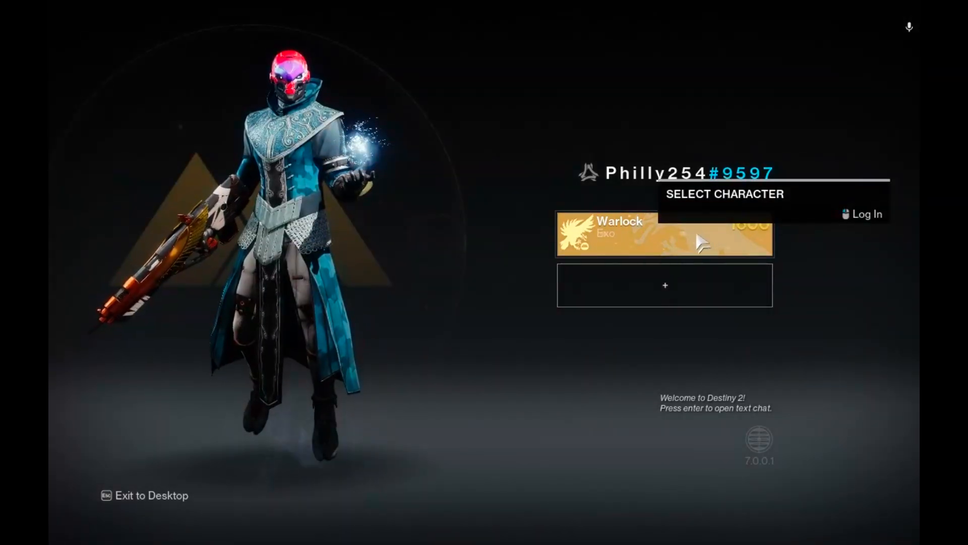
# Log in as the Warlock, close the director, and open the inventory screen
pyautogui.click(665, 238)
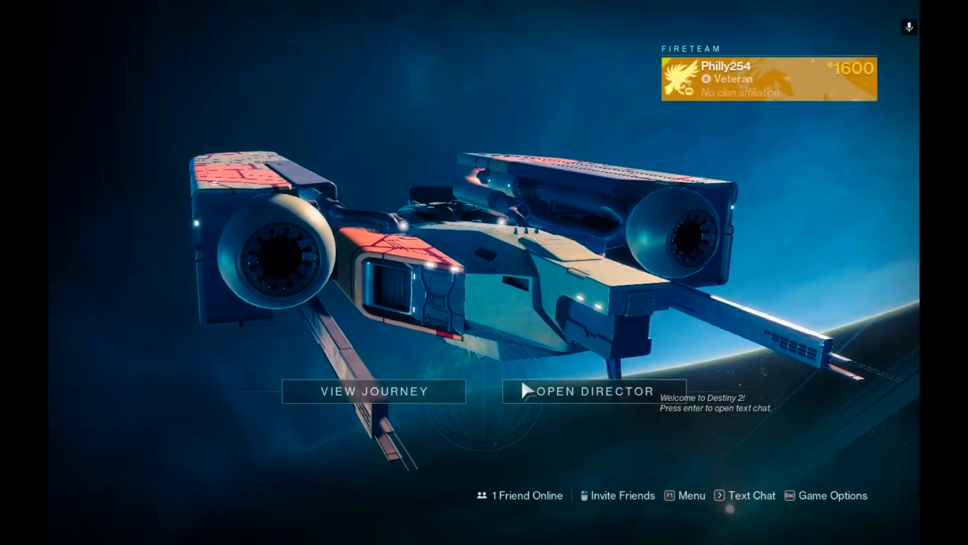
pyautogui.click(591, 391)
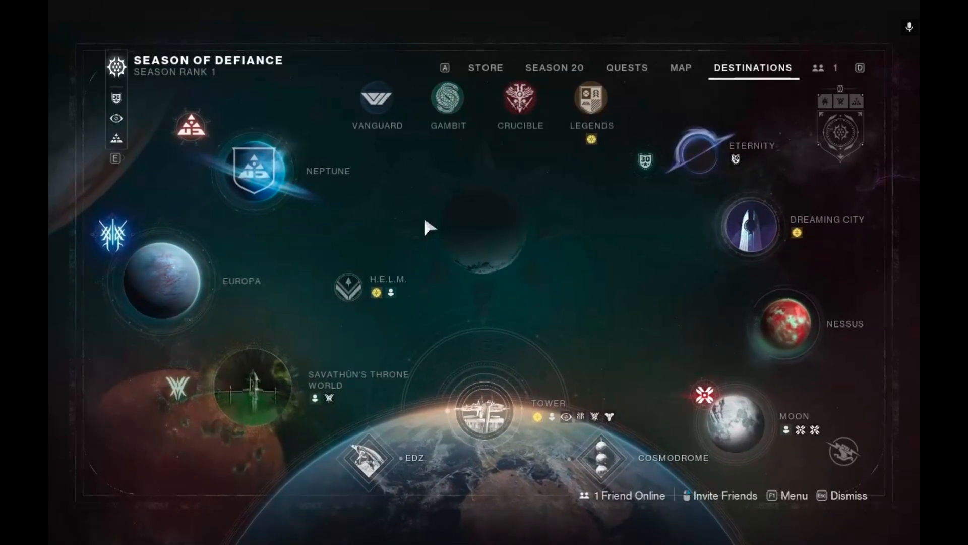
pyautogui.click(348, 286)
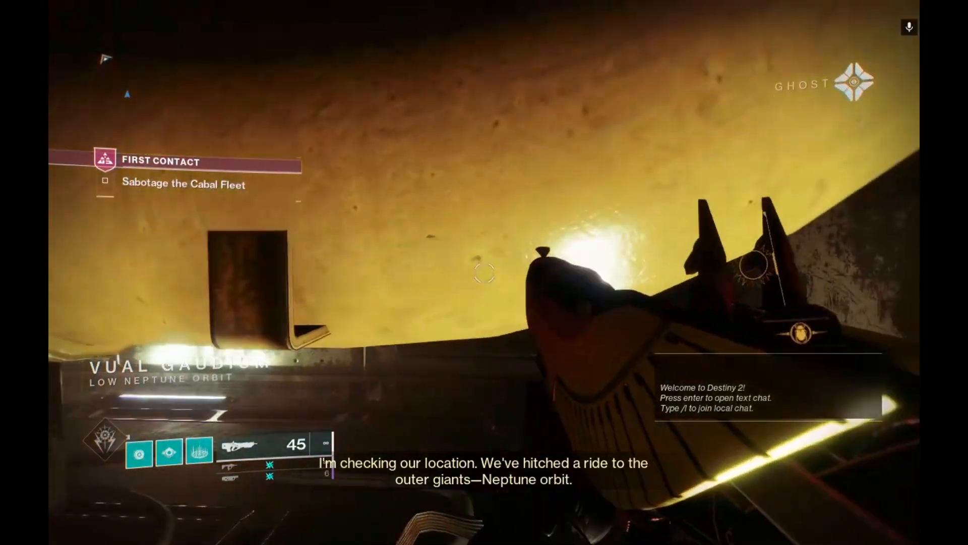
pyautogui.press('tab')
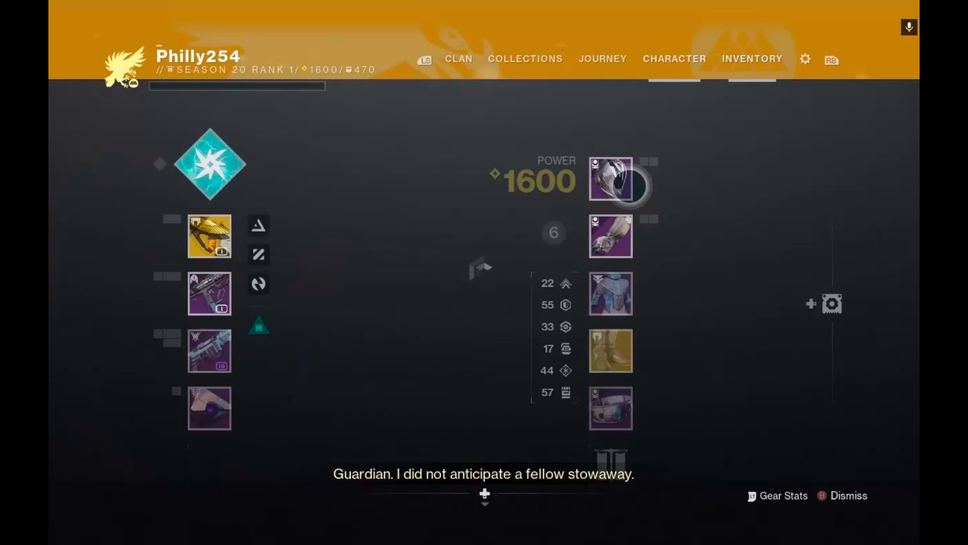
# Open Destiny 2's settings from the Character screen, landing on the Keyboard / Mouse page
pyautogui.click(674, 58)
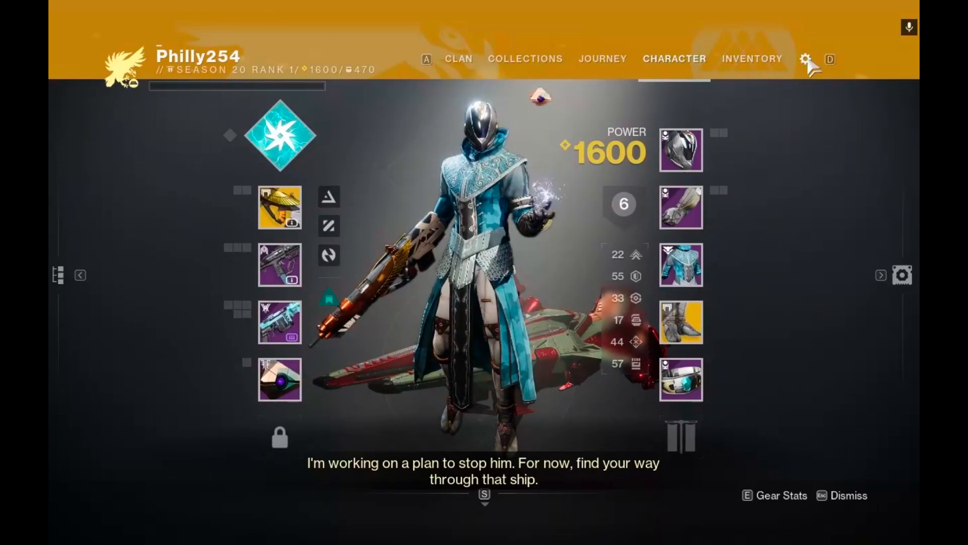
pyautogui.click(804, 60)
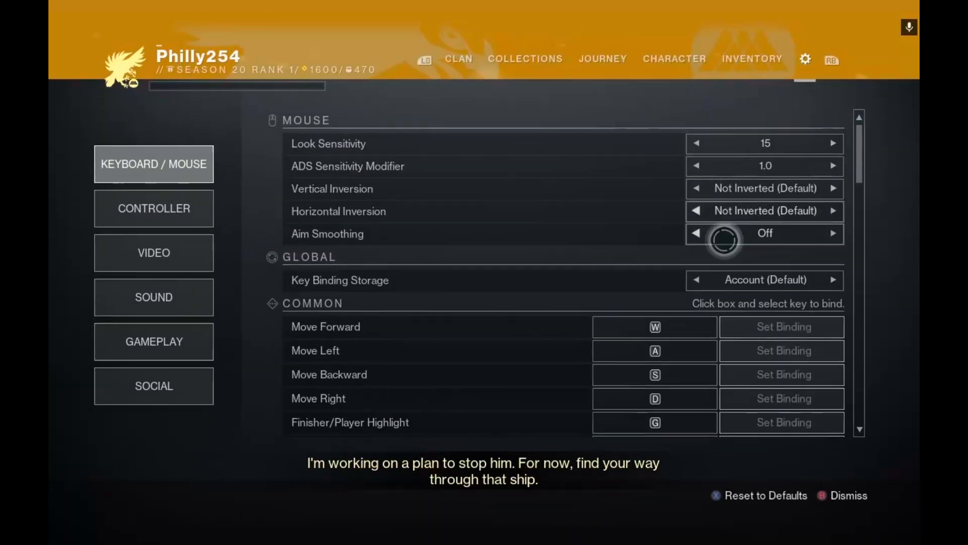